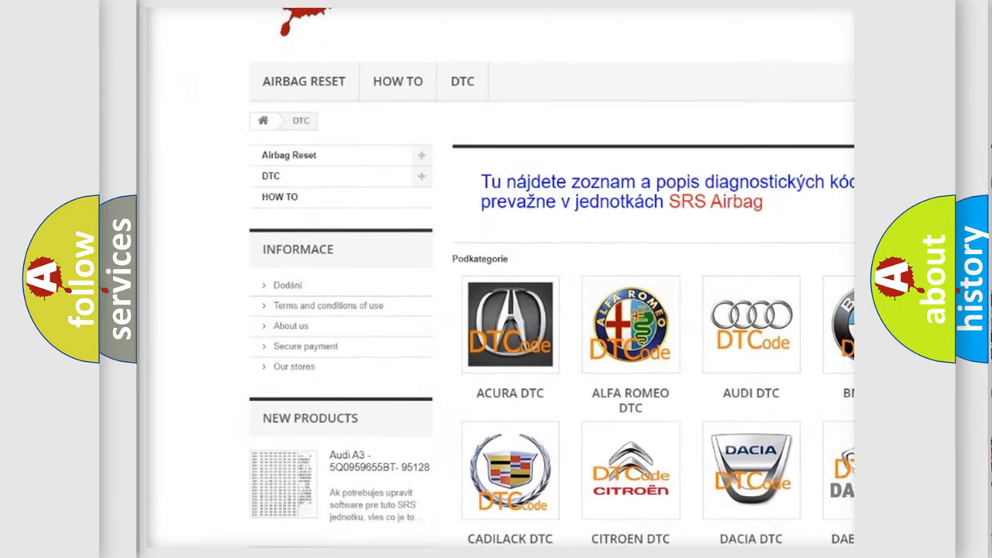
scroll("down", 3)
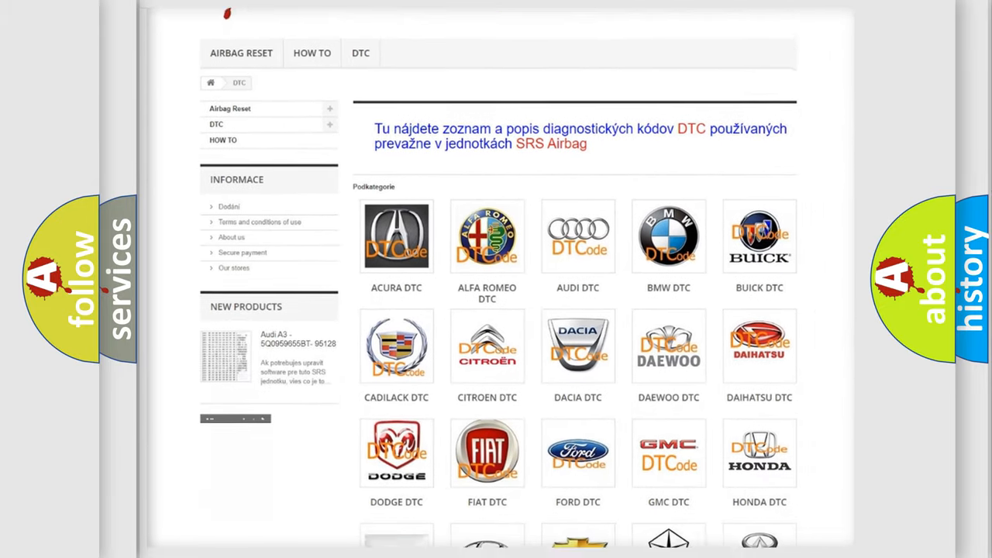
scroll("down", 3)
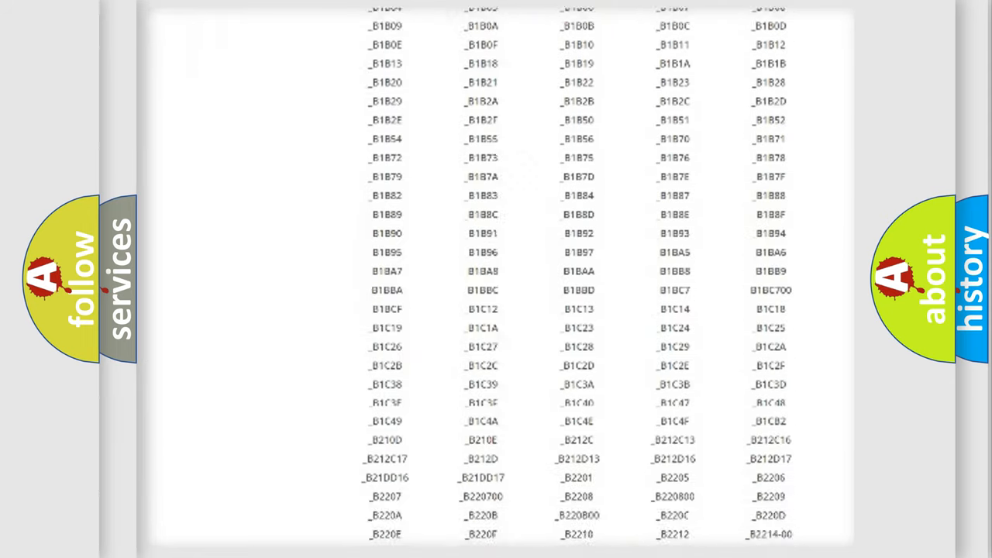
scroll("down", 3)
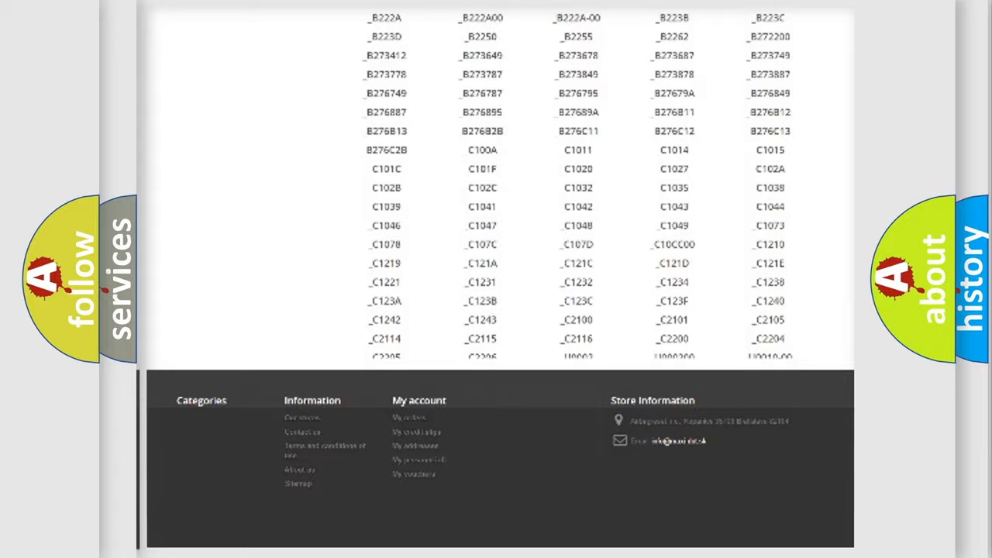
scroll("up", 3)
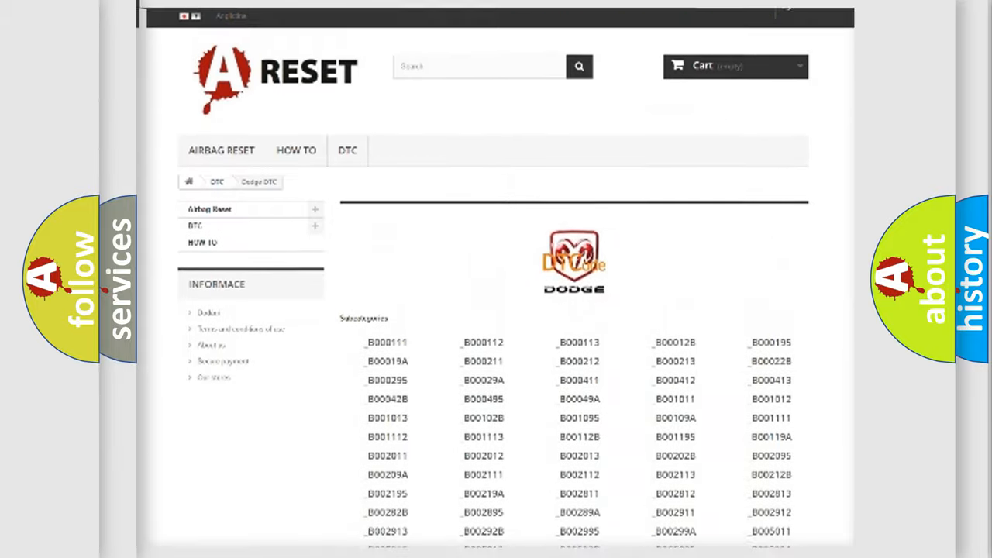